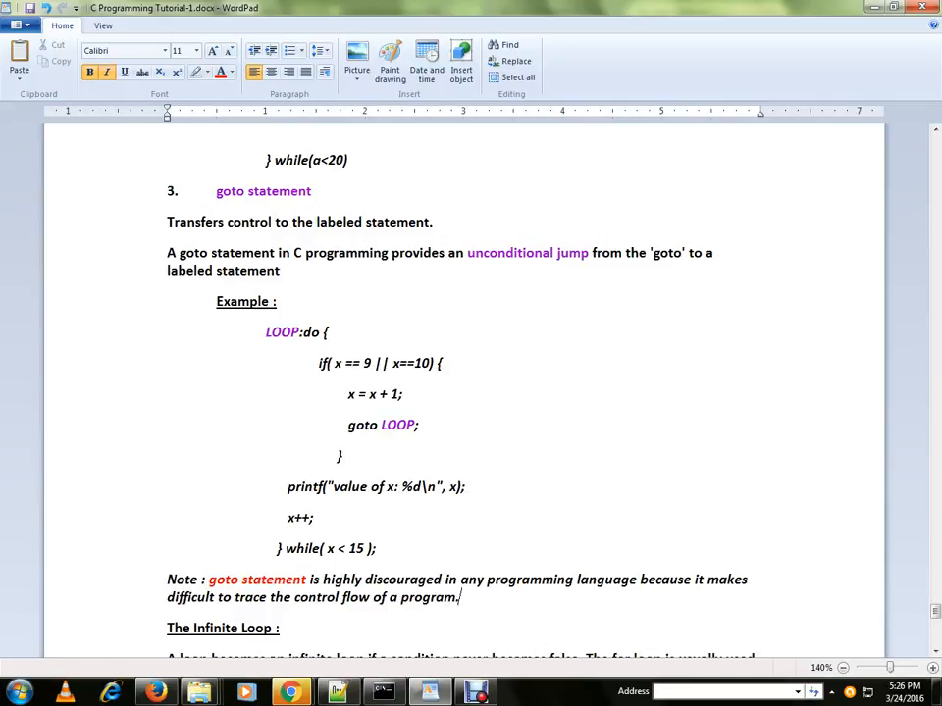
# Highlight the LOOP label in the notes, then switch to the gotoprogram.c source in Notepad++
pyautogui.doubleClick(283, 332)
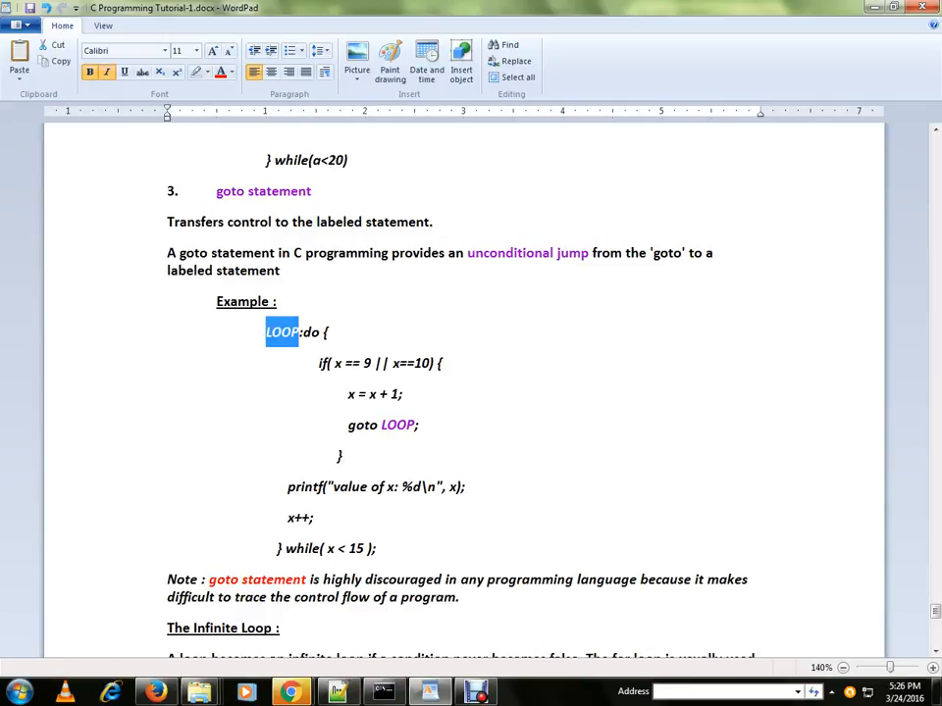
pyautogui.doubleClick(363, 423)
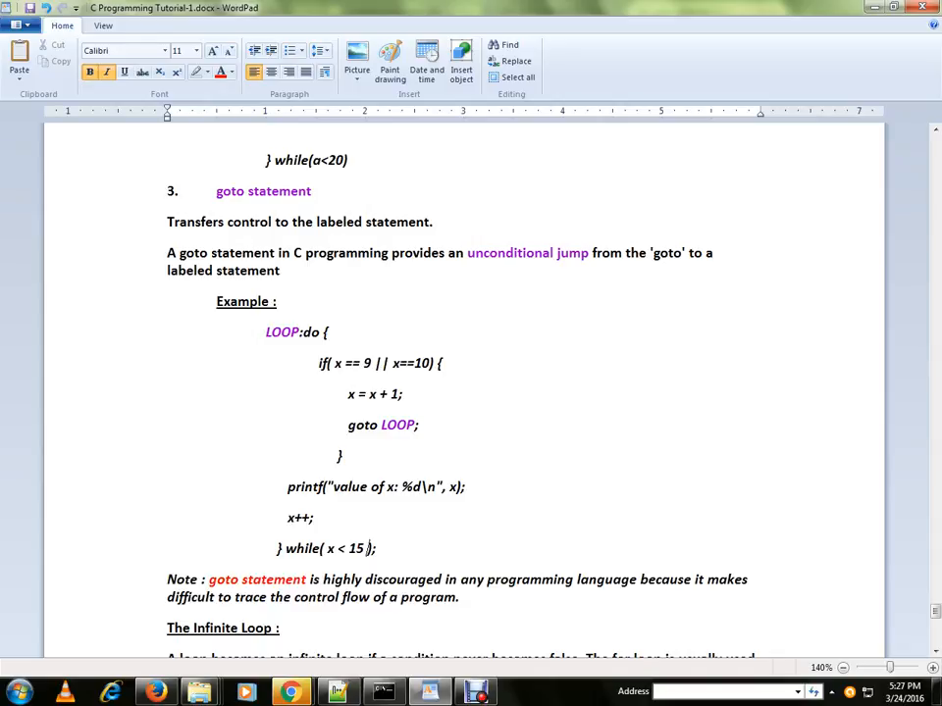
pyautogui.click(338, 693)
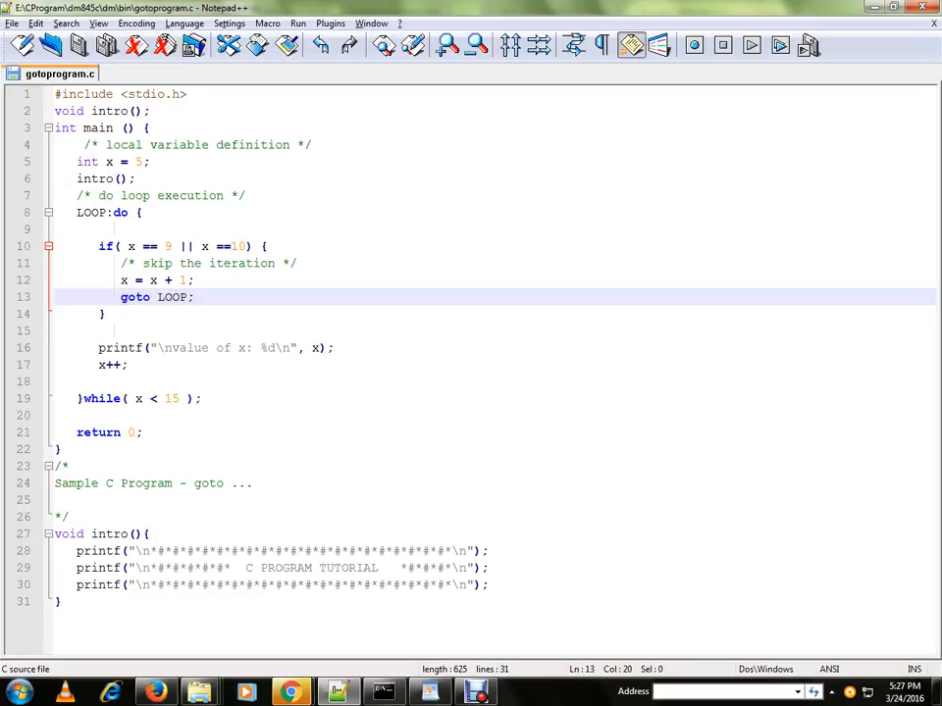
# Bring up a command prompt in the bin folder with gotoprogram.exe entered at the prompt
pyautogui.click(265, 246)
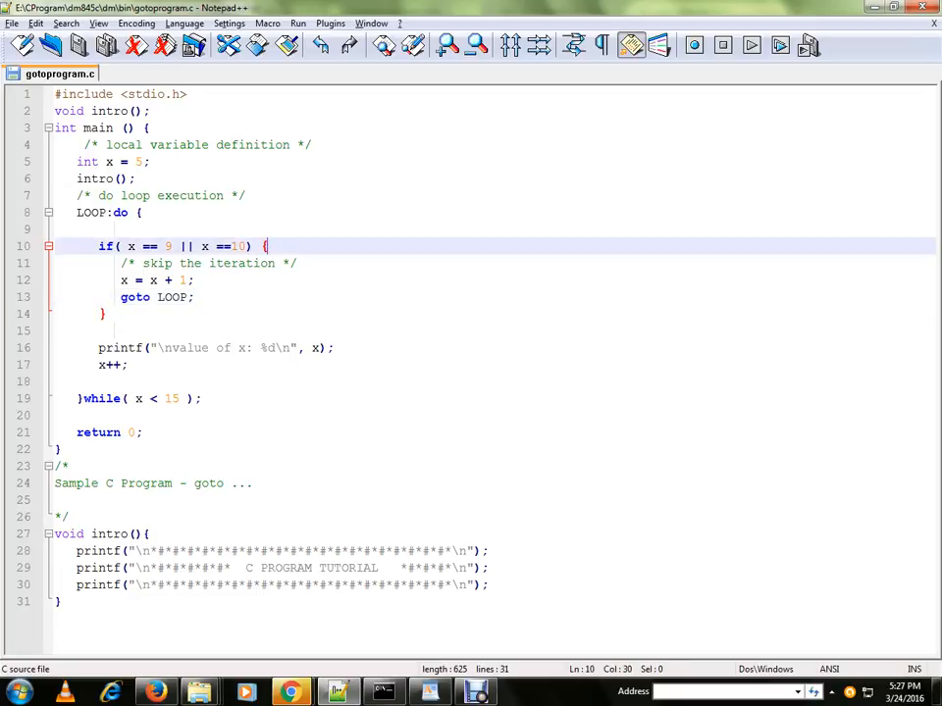
pyautogui.doubleClick(133, 297)
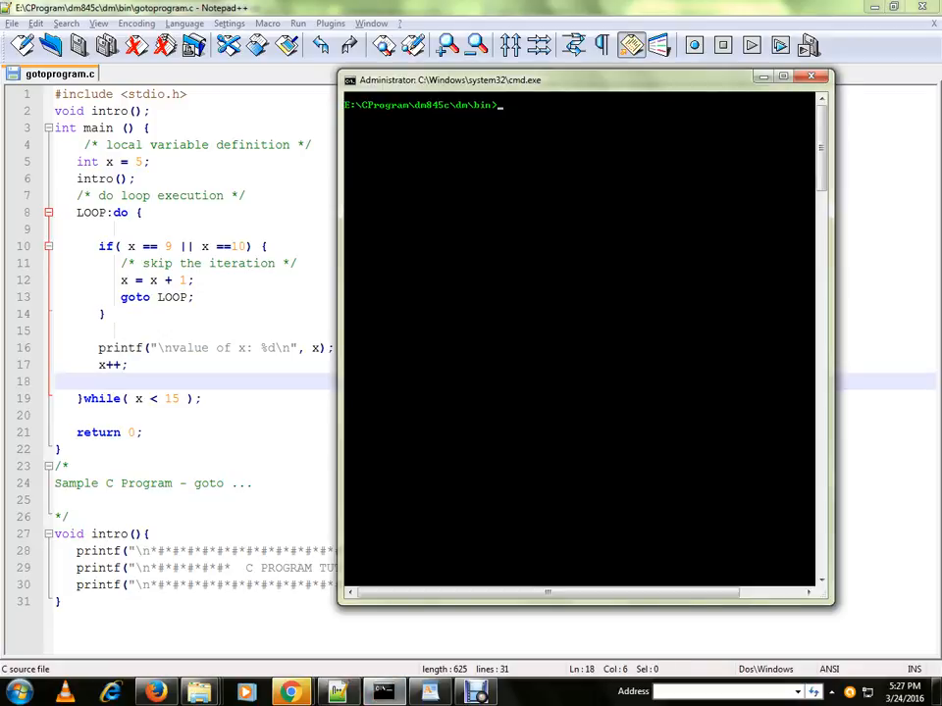
pyautogui.write('gotoprogram.exe')
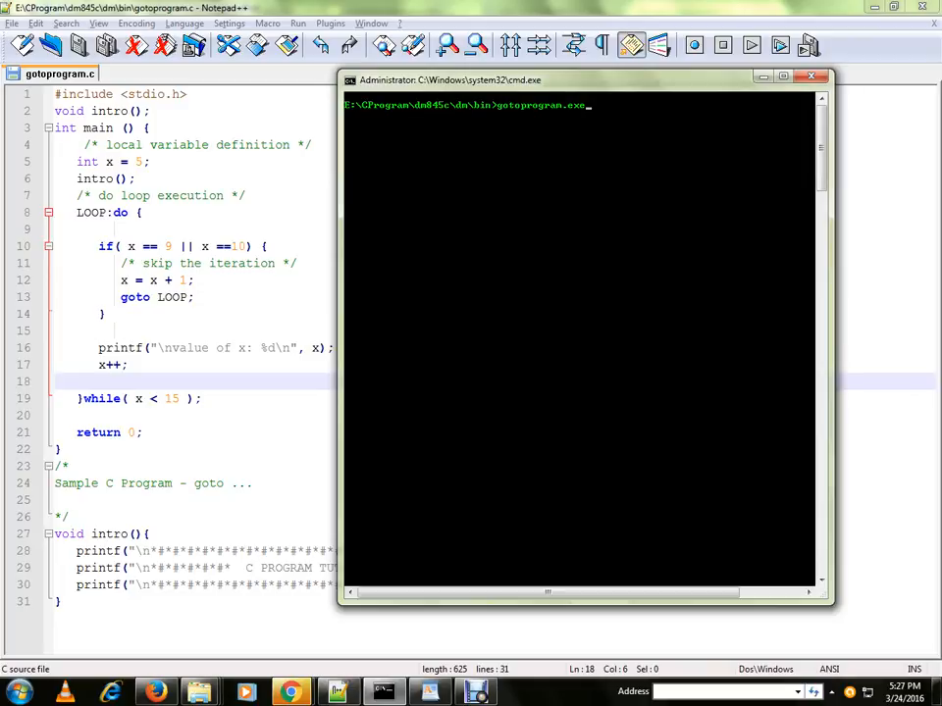